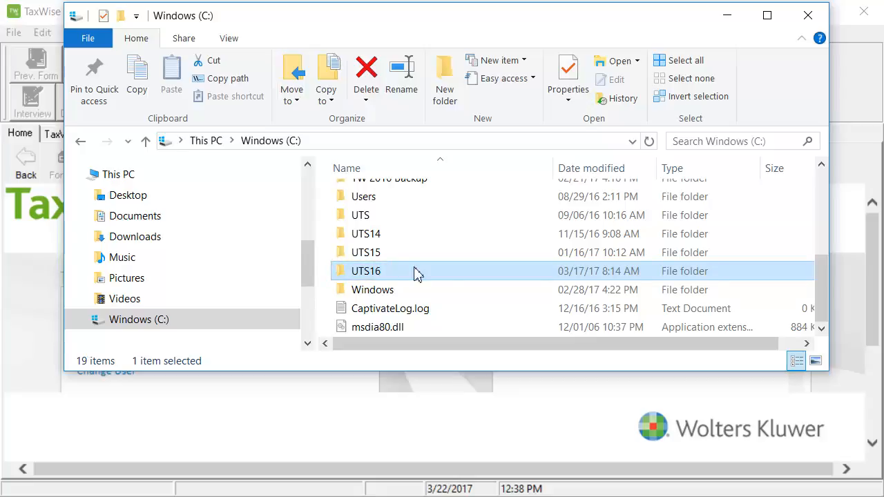
- Browse from Windows (C:) into UTS16 and then into its TRANSMIT folder
{"action": "double_click", "coordinate": [366, 270]}
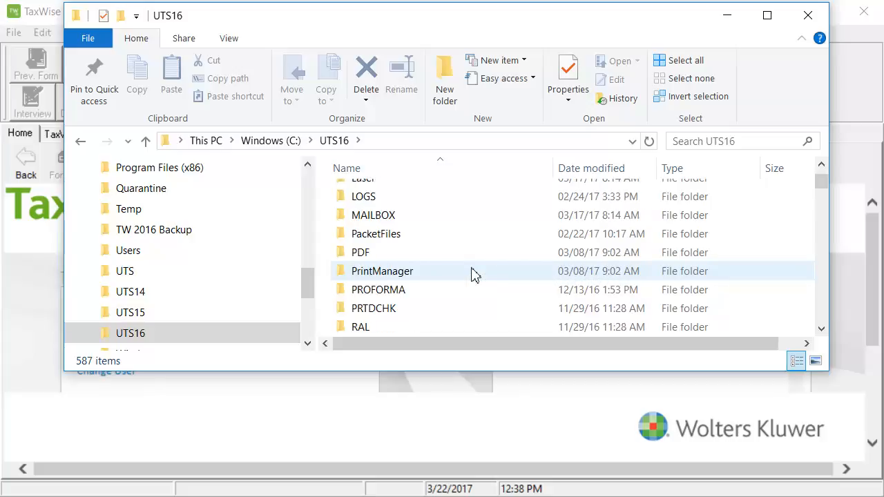
{"action": "scroll", "scroll_direction": "down", "scroll_amount": 3}
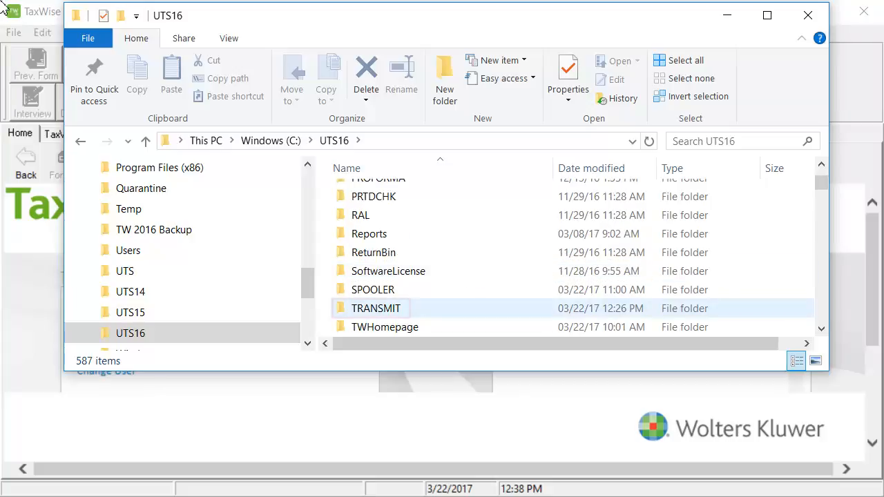
{"action": "double_click", "coordinate": [376, 308]}
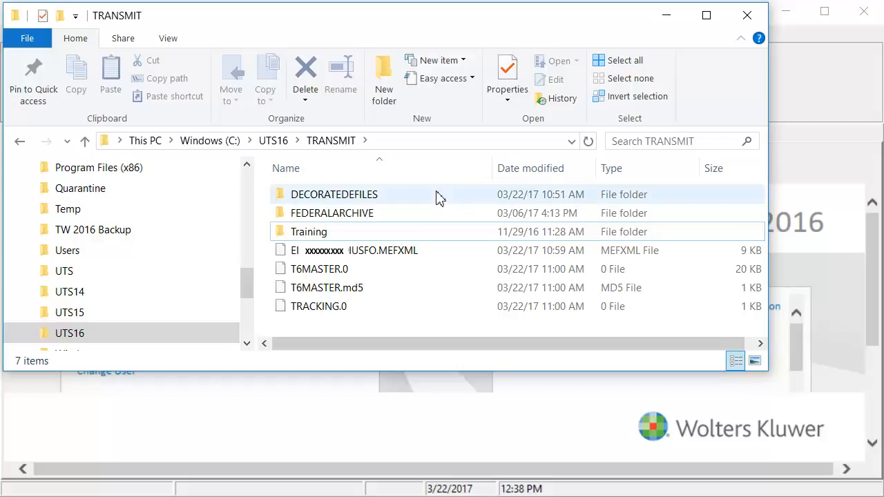
- Add a 'Transmit Old' folder in TRANSMIT and cut the EI .MEFXML file for moving
{"action": "right_click", "coordinate": [440, 196]}
{"action": "type", "text": "Transmit Old"}
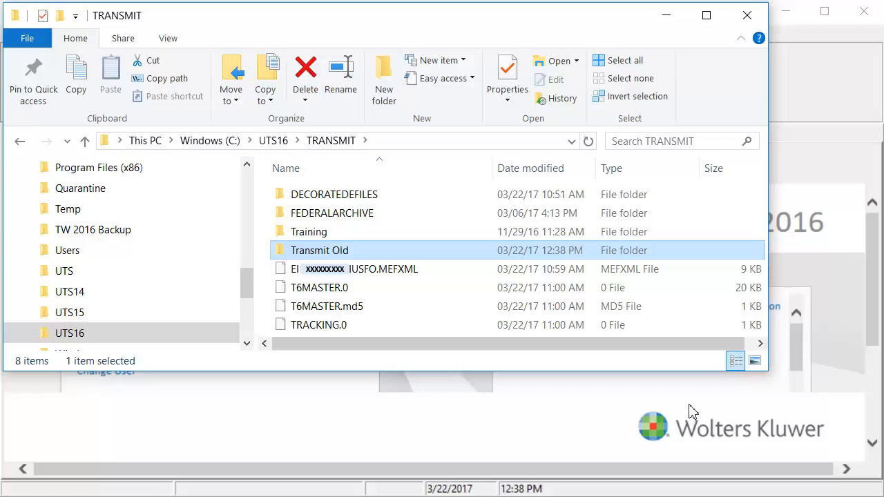
{"action": "right_click", "coordinate": [352, 268]}
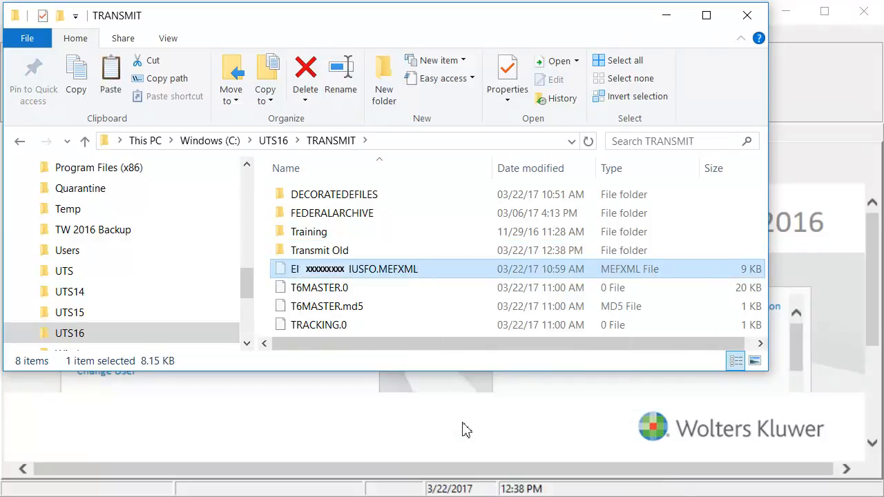
{"action": "mouse_move", "coordinate": [358, 250]}
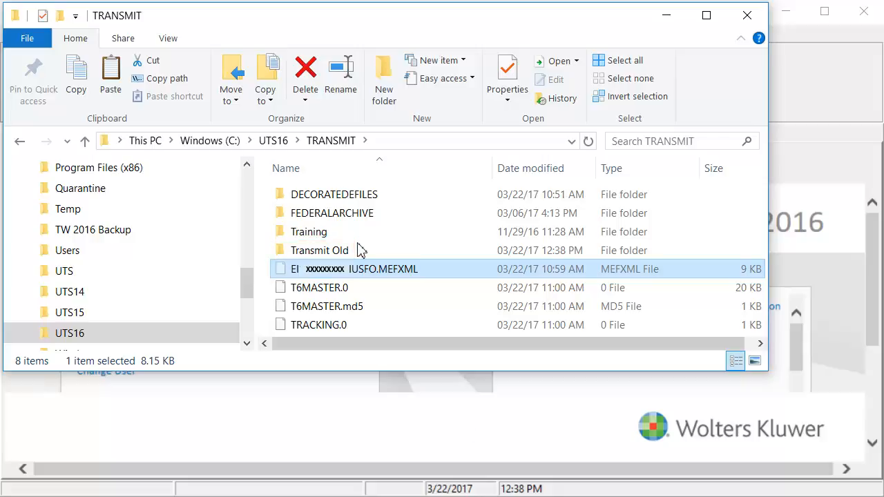
- Paste the EI .MEFXML file into the empty Transmit Old folder
{"action": "double_click", "coordinate": [319, 249]}
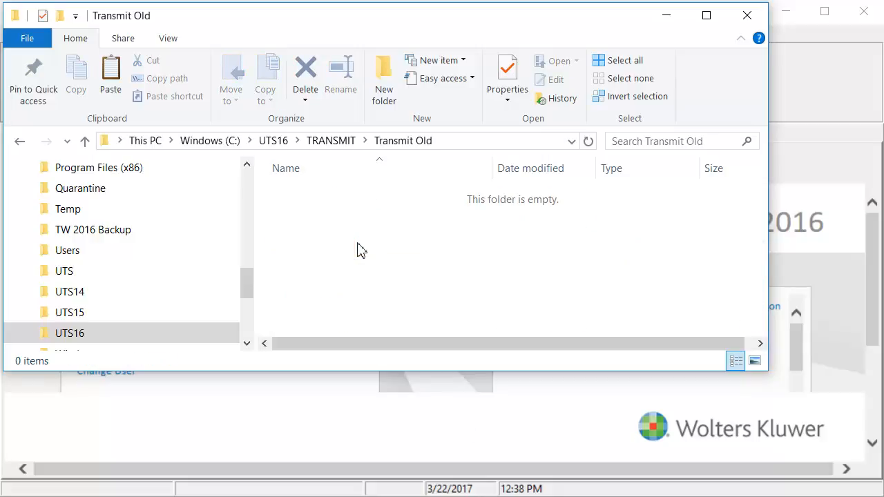
{"action": "right_click", "coordinate": [359, 250]}
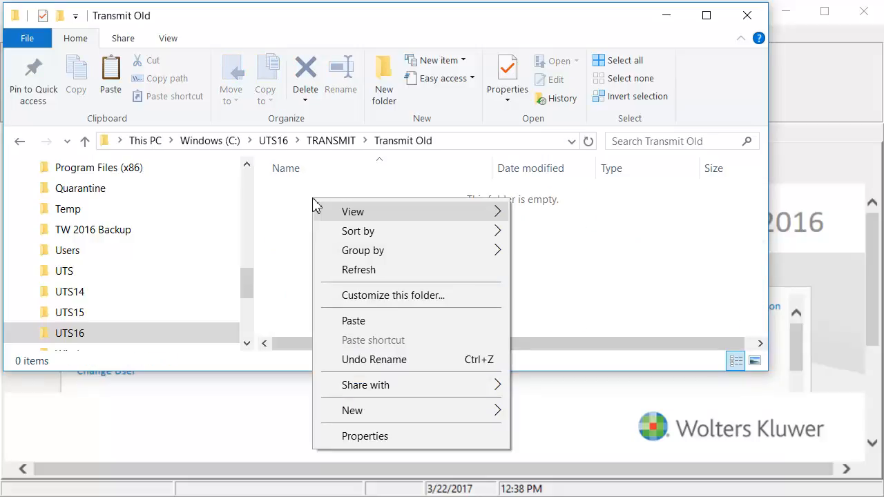
{"action": "left_click", "coordinate": [353, 320]}
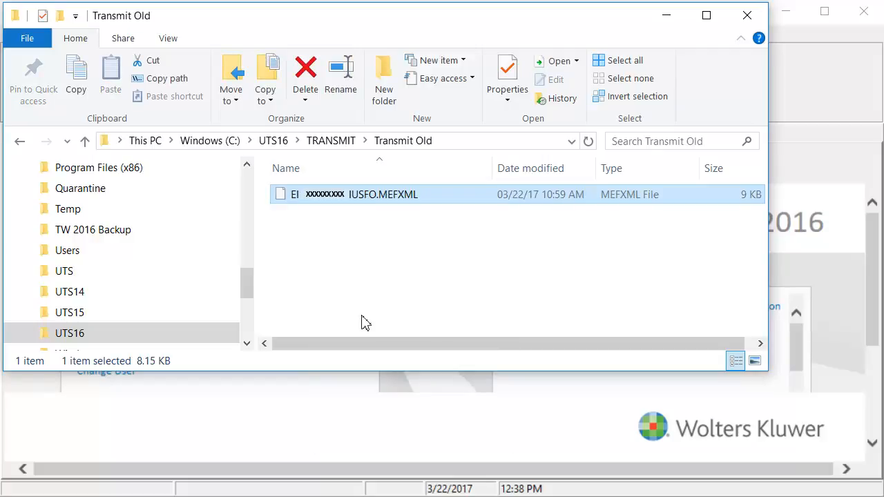
{"action": "mouse_move", "coordinate": [665, 16]}
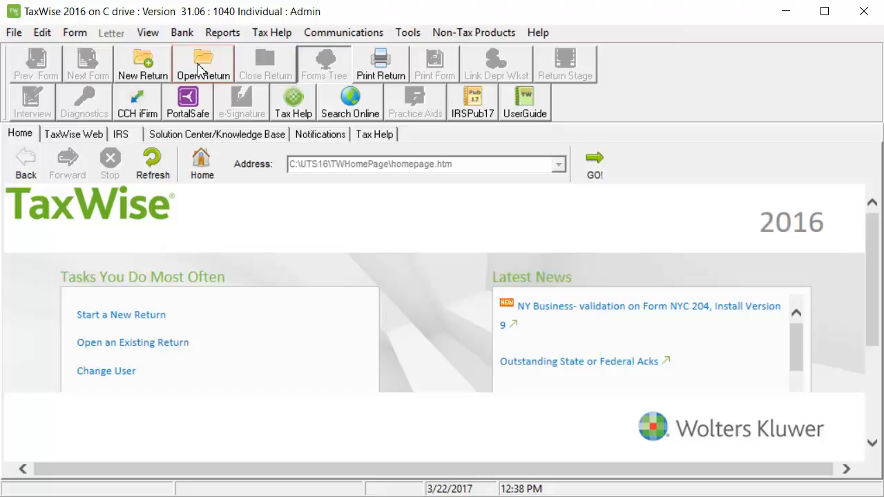
- Reopen Jane Doe's return, run clean diagnostics, and recreate its electronic return file on disk
{"action": "left_click", "coordinate": [202, 64]}
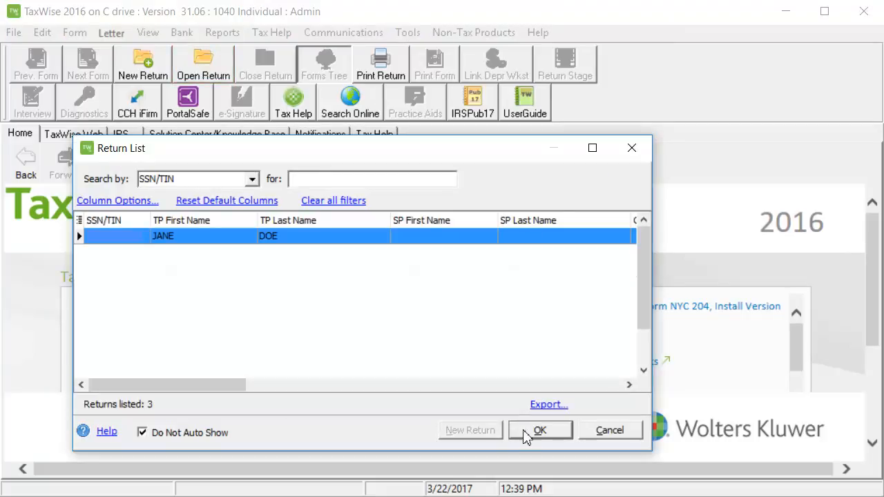
{"action": "left_click", "coordinate": [540, 429]}
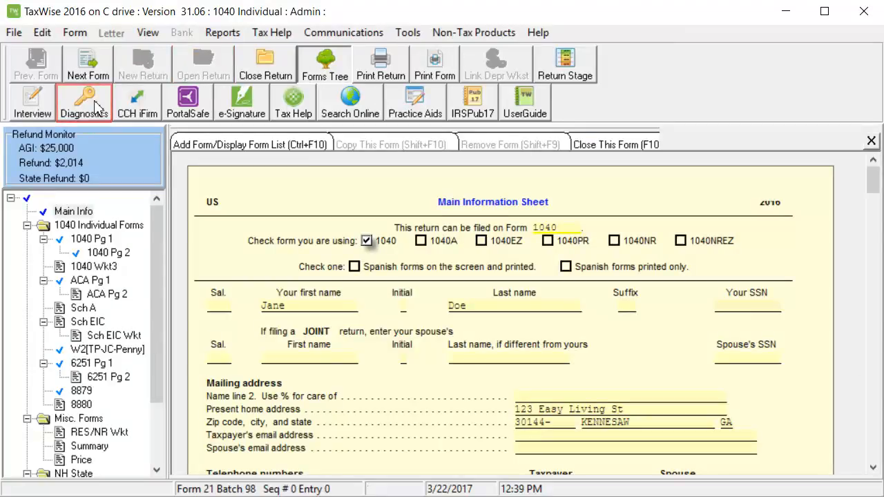
{"action": "left_click", "coordinate": [85, 102]}
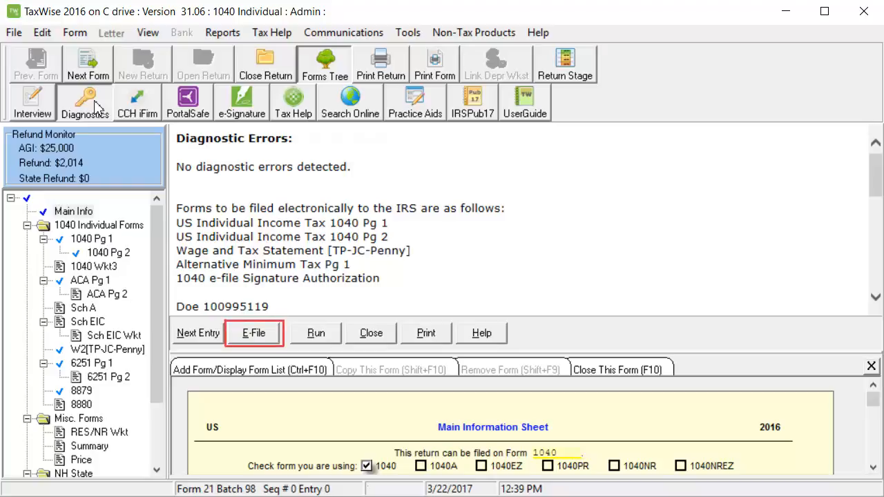
{"action": "left_click", "coordinate": [254, 333]}
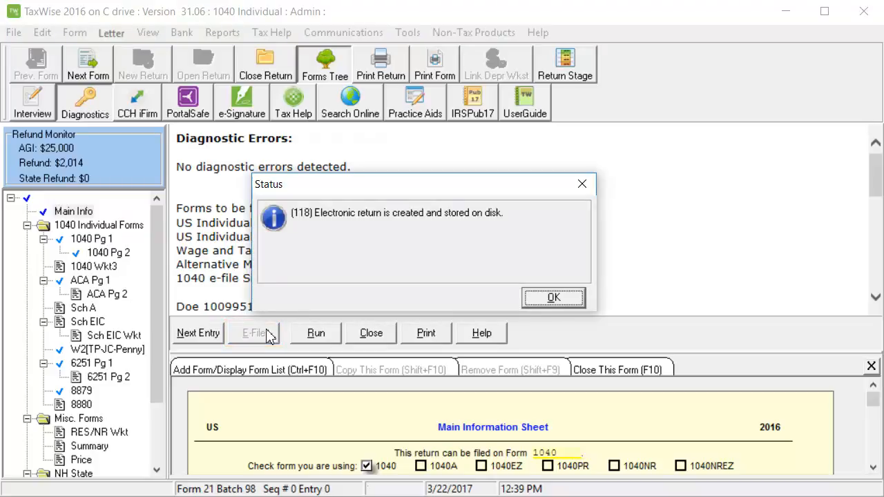